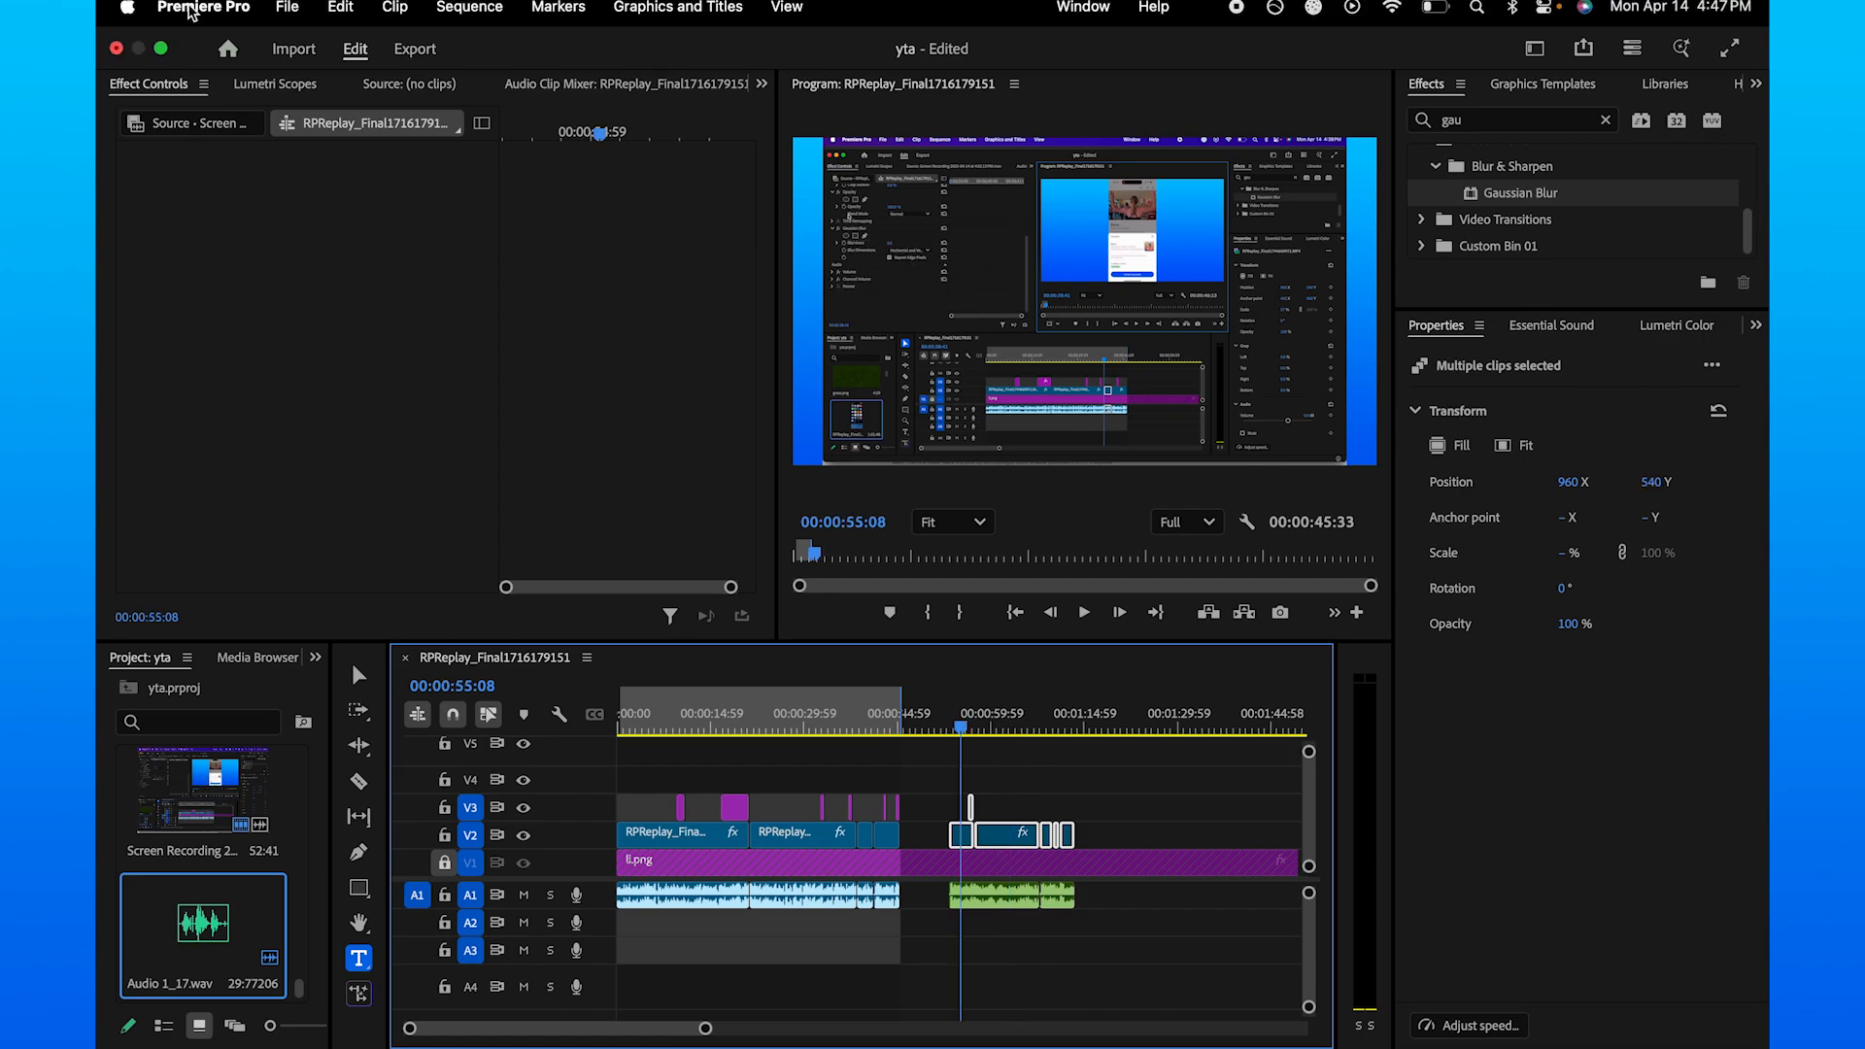
Show the Premiere Pro settings categories (General, Appearance, Audio, Auto Save and more).
click(204, 10)
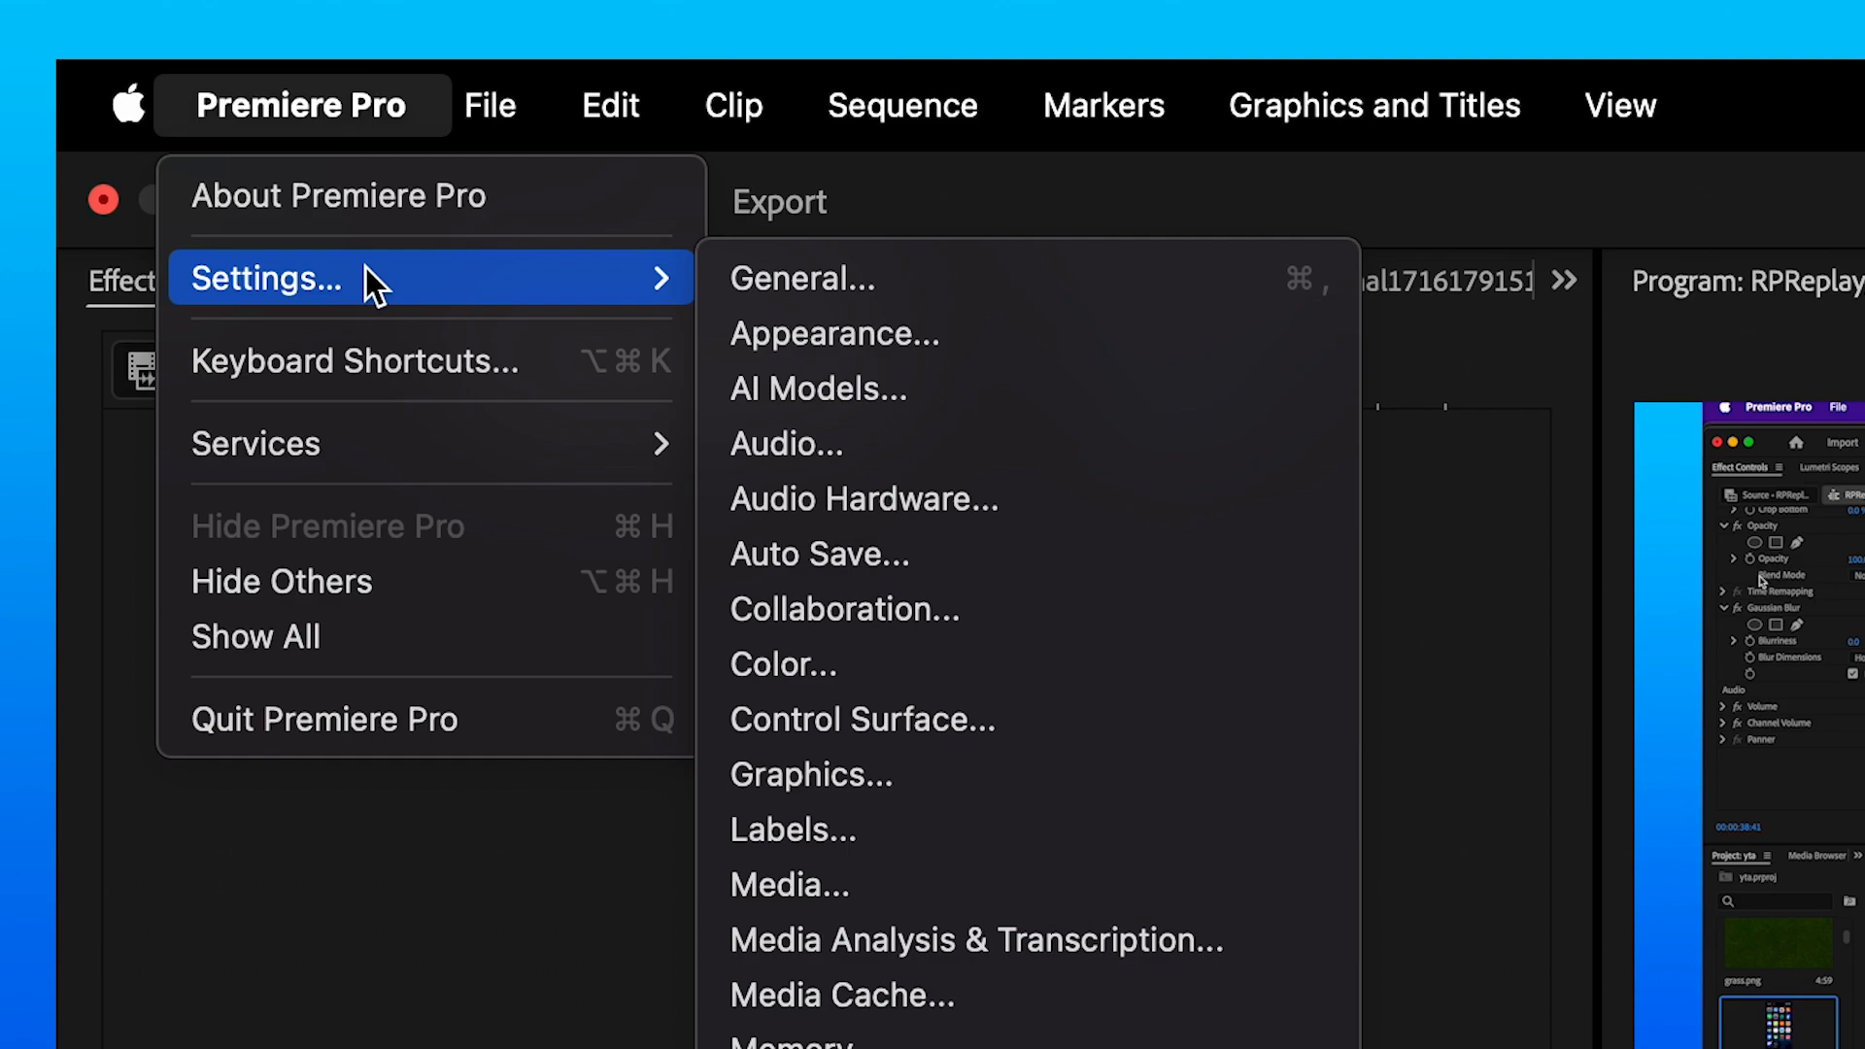
mouse_move(402, 319)
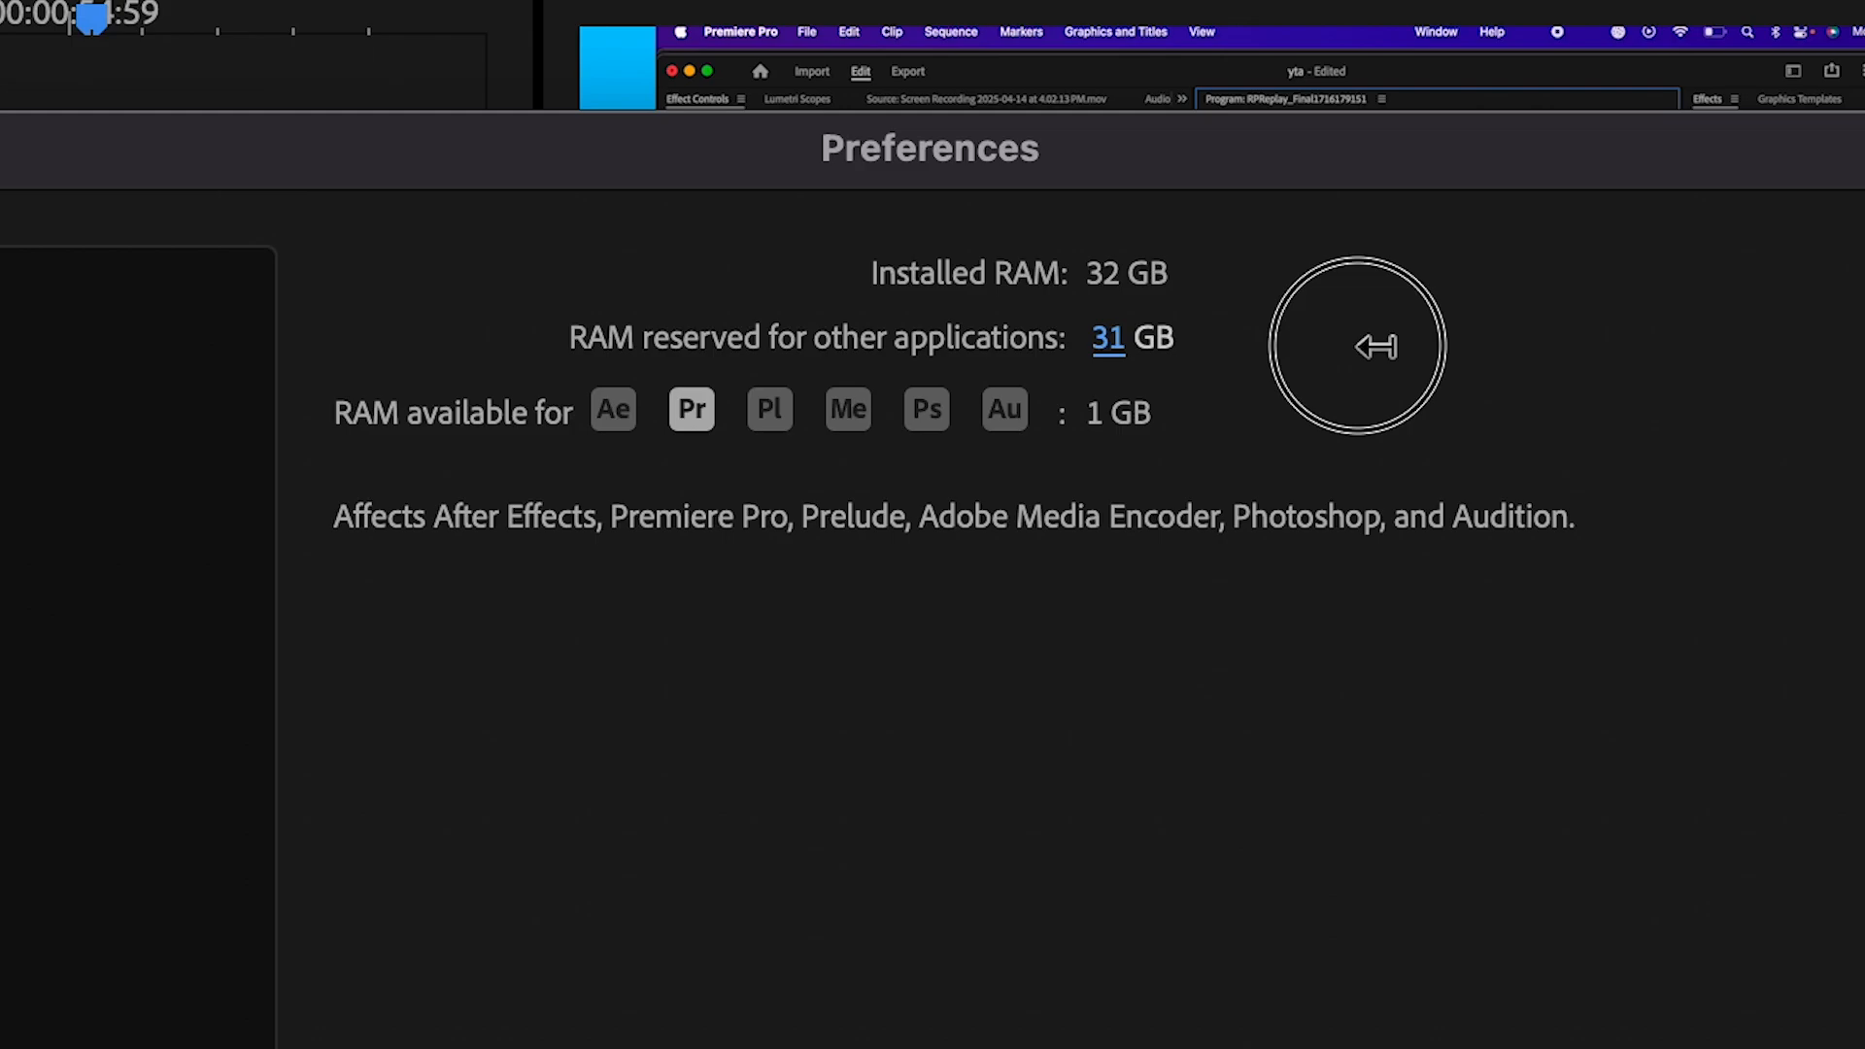
Select the reserved-RAM value 31 to replace it with 3 GB, leaving 29 GB available.
drag(1374, 346, 1071, 338)
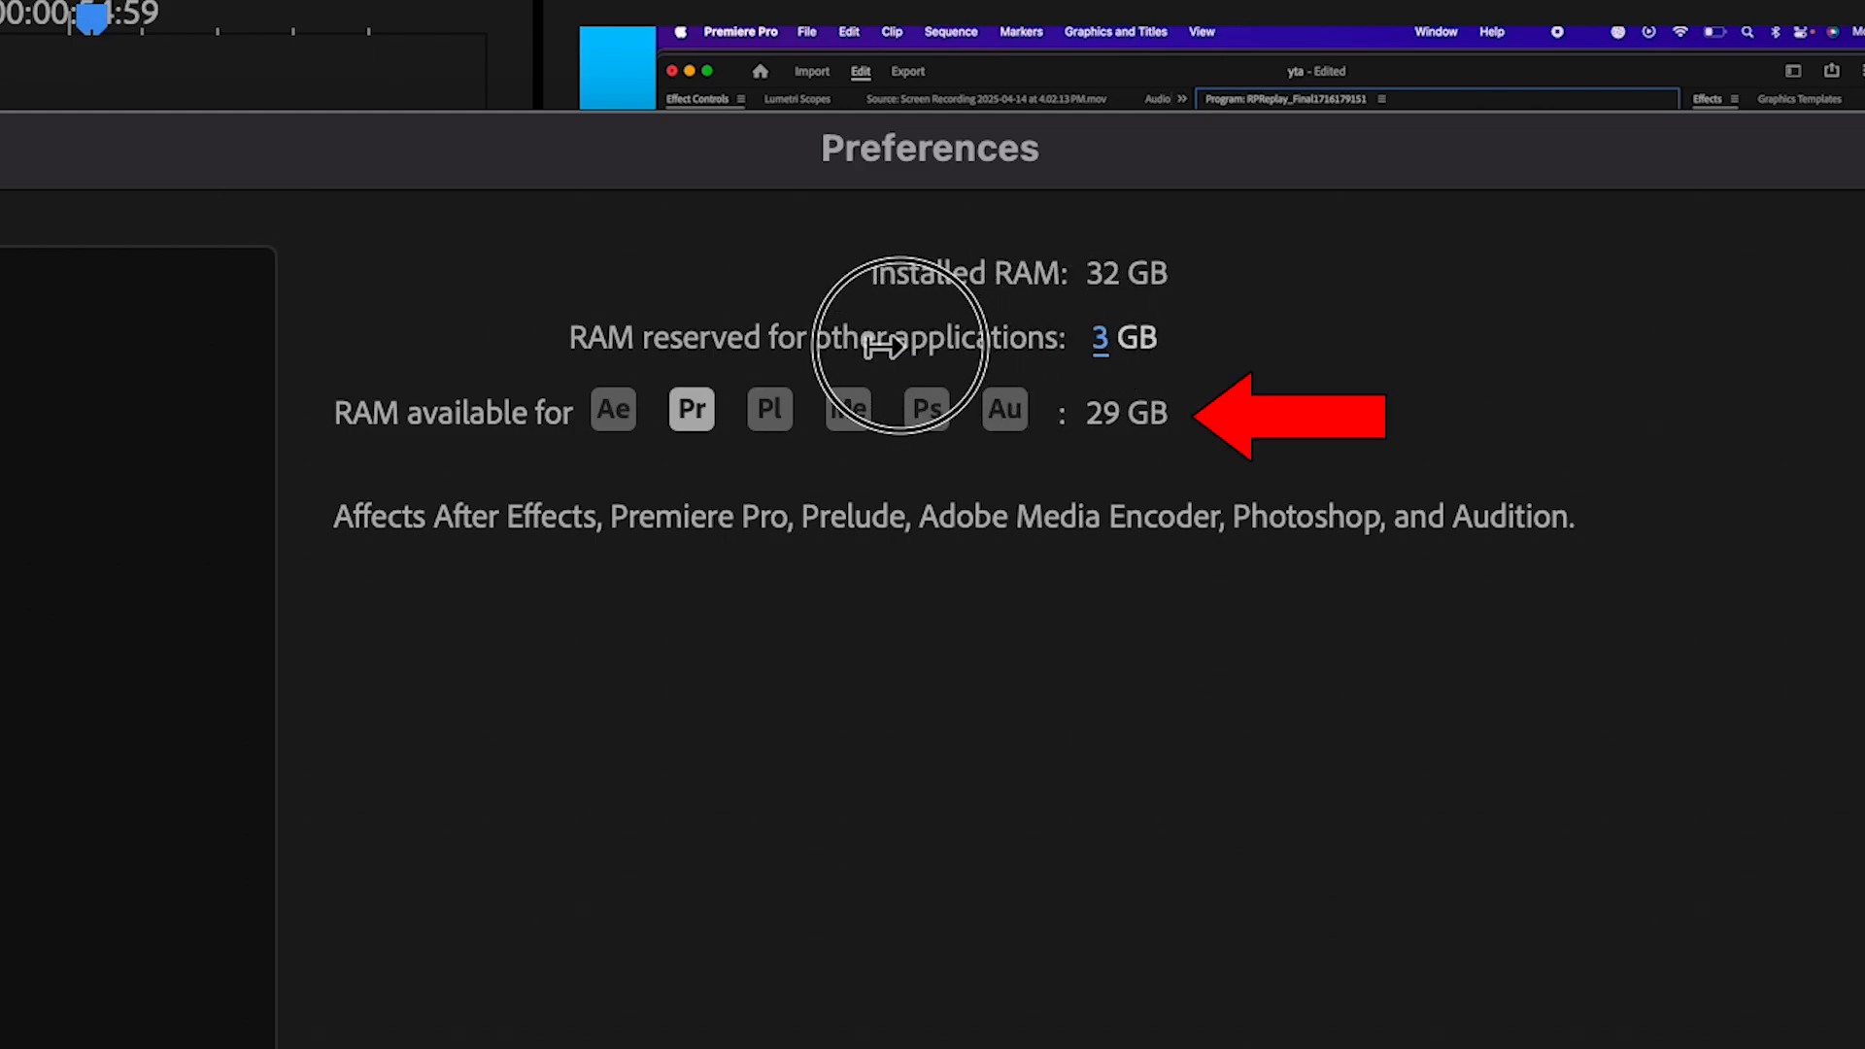
mouse_move(845, 321)
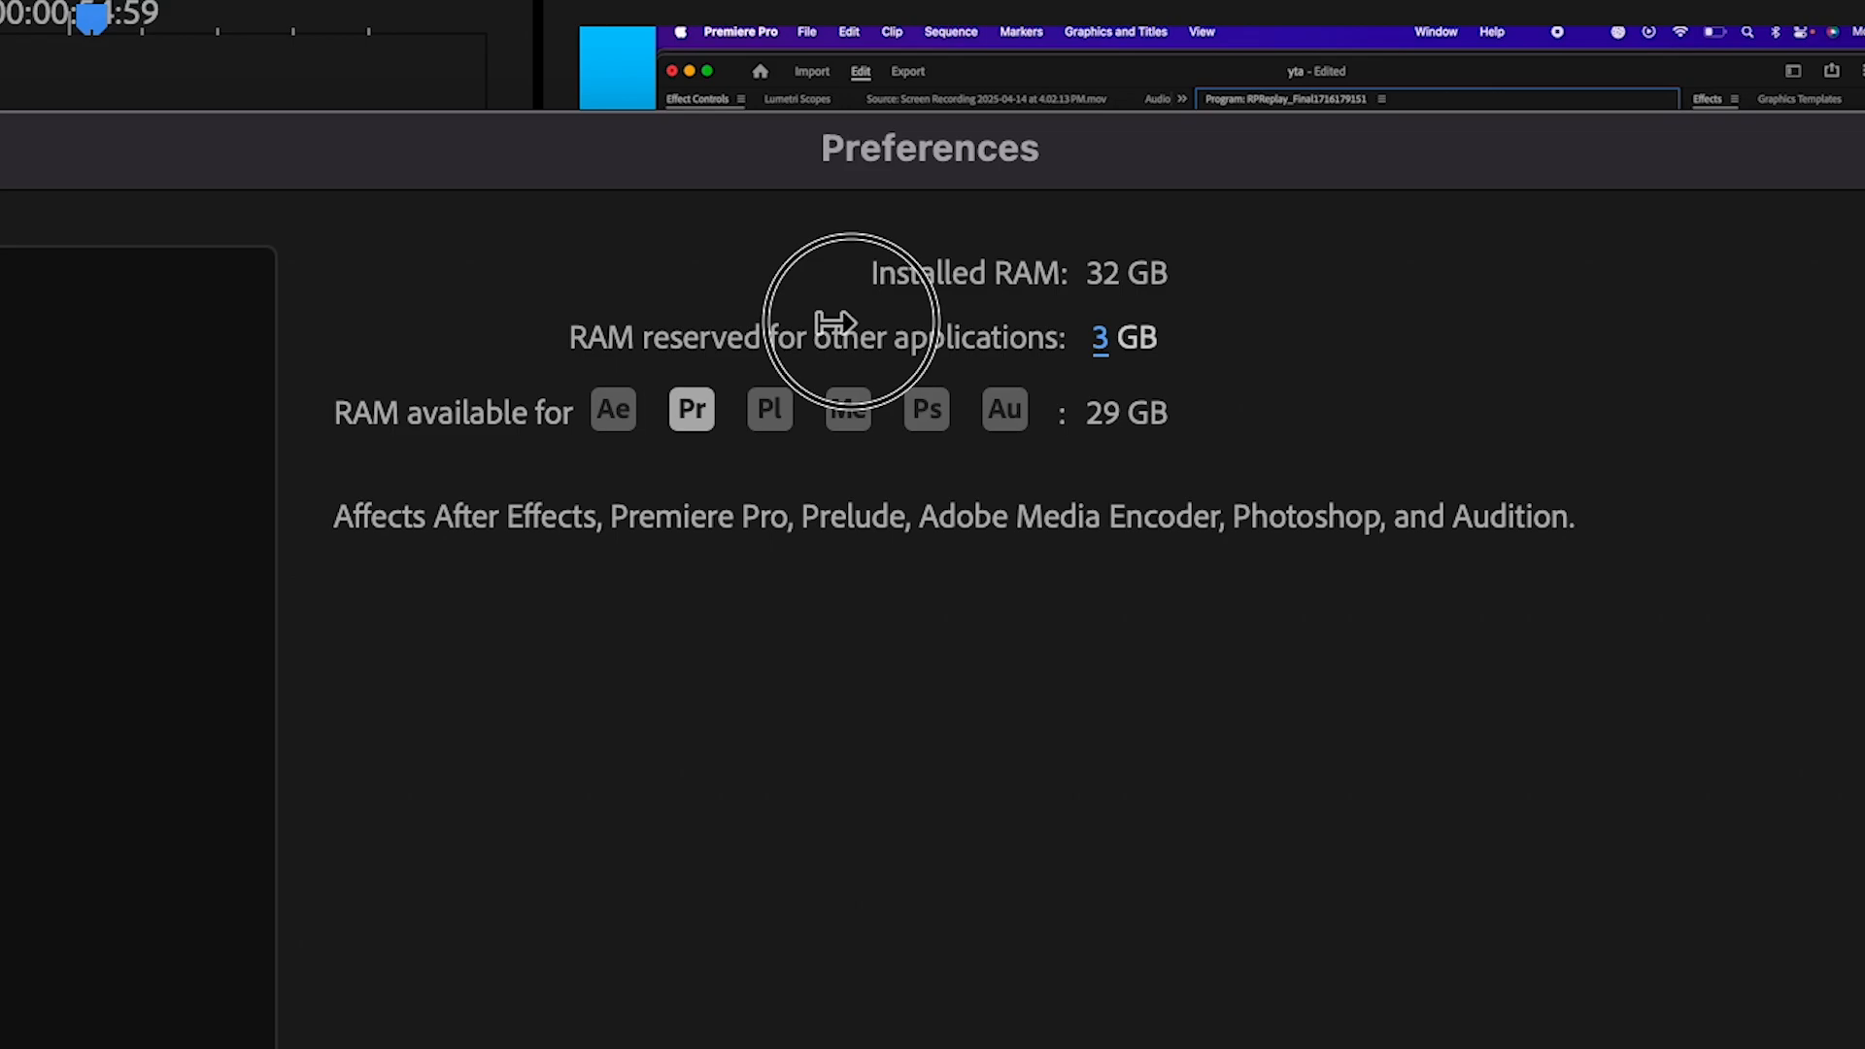